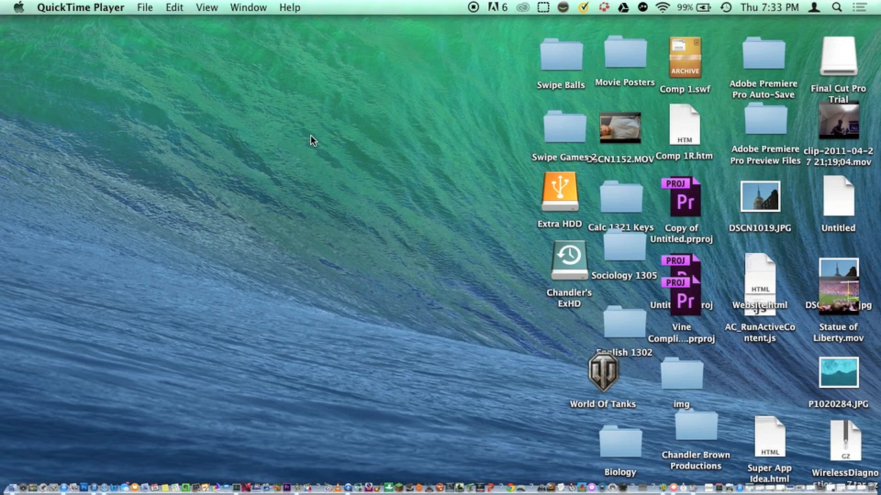
pyautogui.moveTo(333, 223)
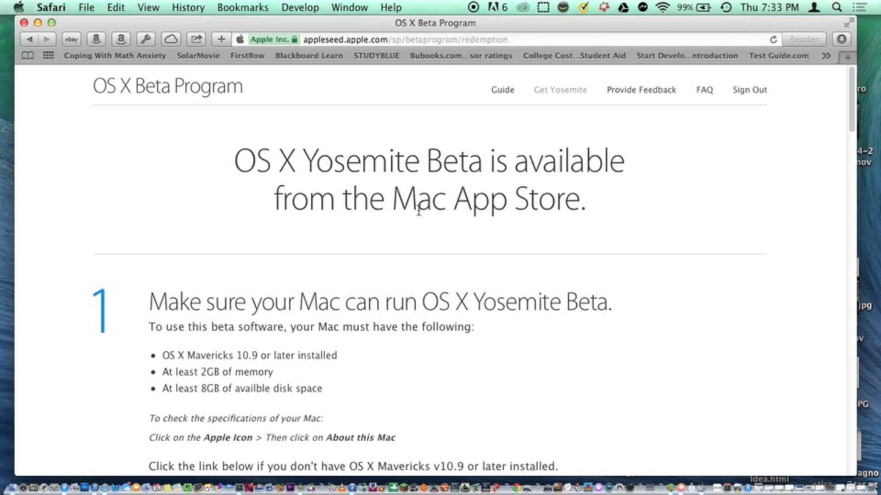
pyautogui.moveTo(433, 303)
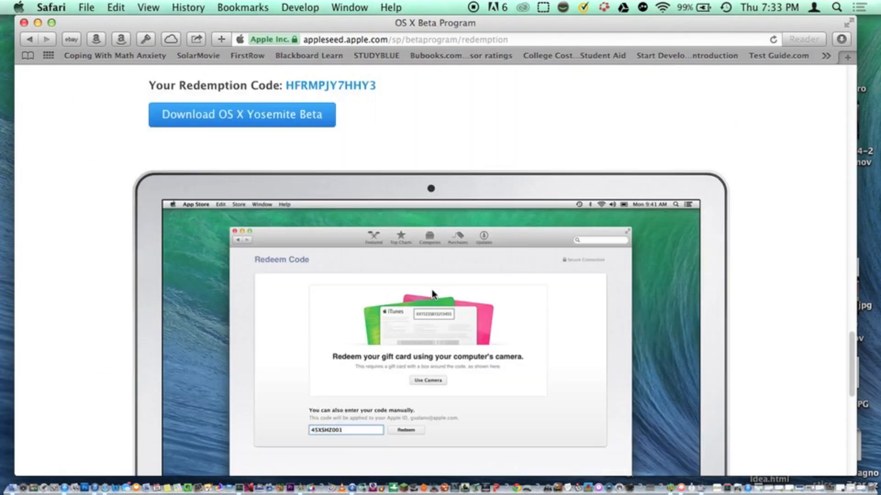
# Scroll down to the redemption code and Download OS X Yosemite Beta button.
pyautogui.scroll(-3)
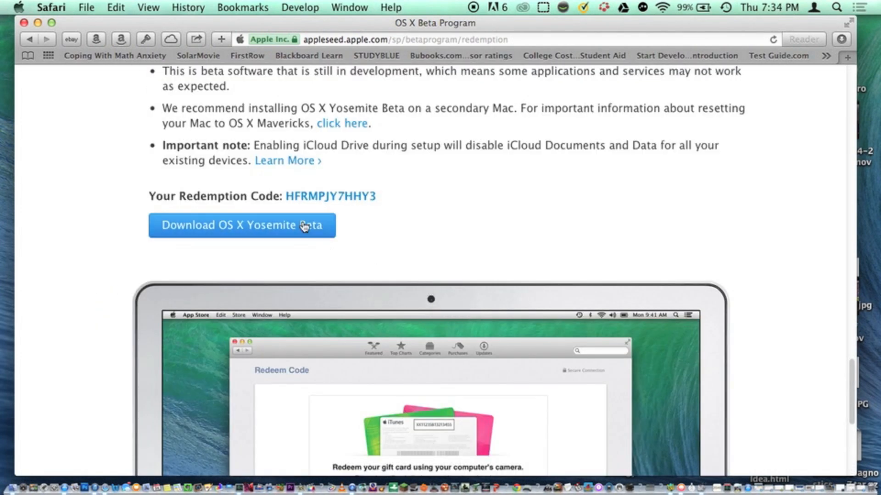
pyautogui.moveTo(588, 367)
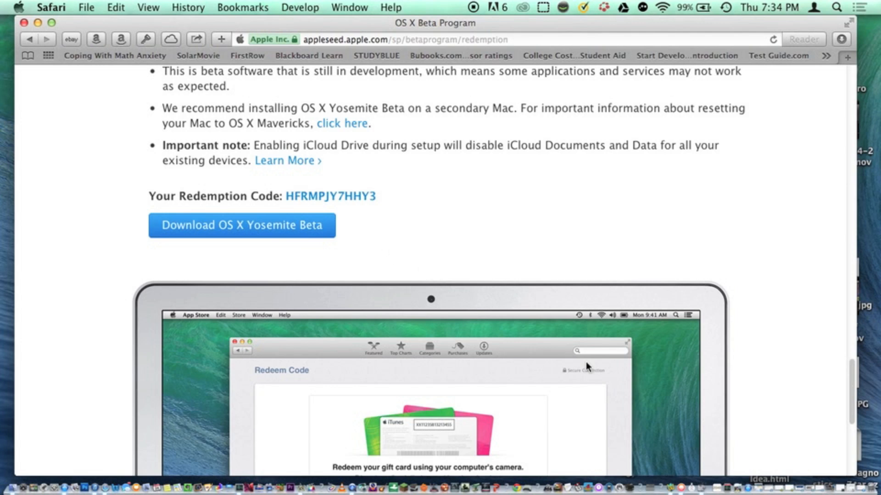
pyautogui.moveTo(849, 478)
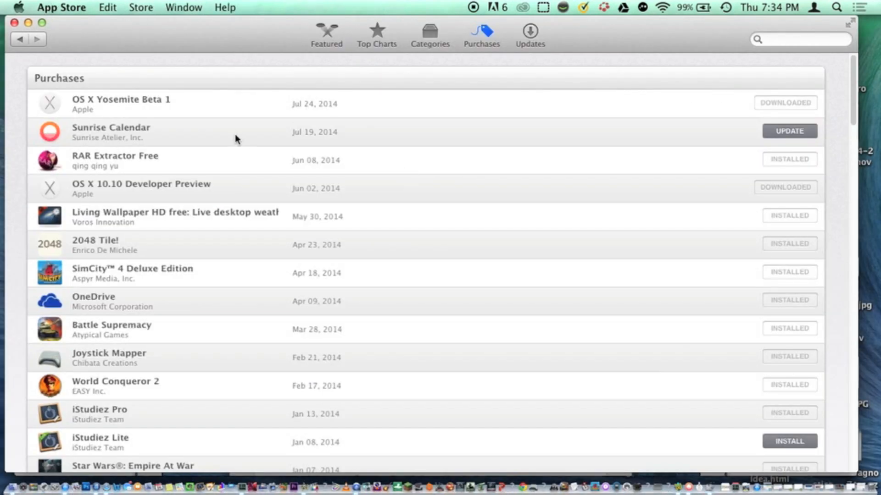
pyautogui.moveTo(247, 130)
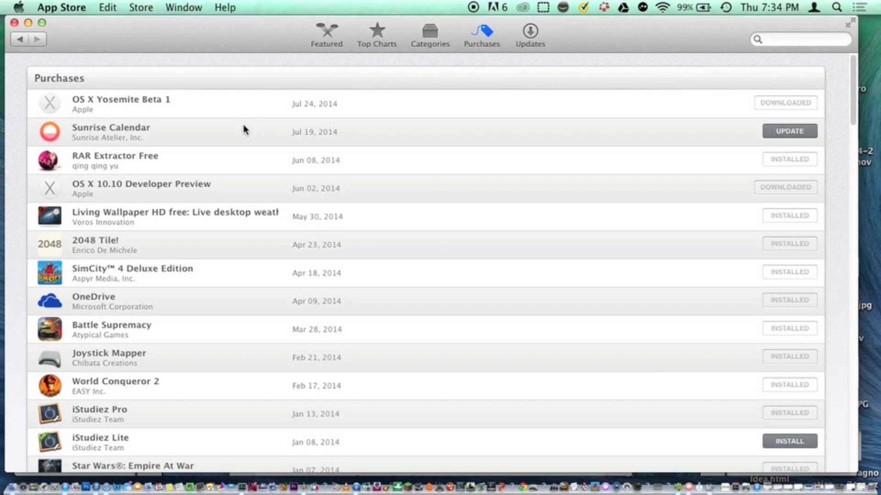
pyautogui.moveTo(778, 462)
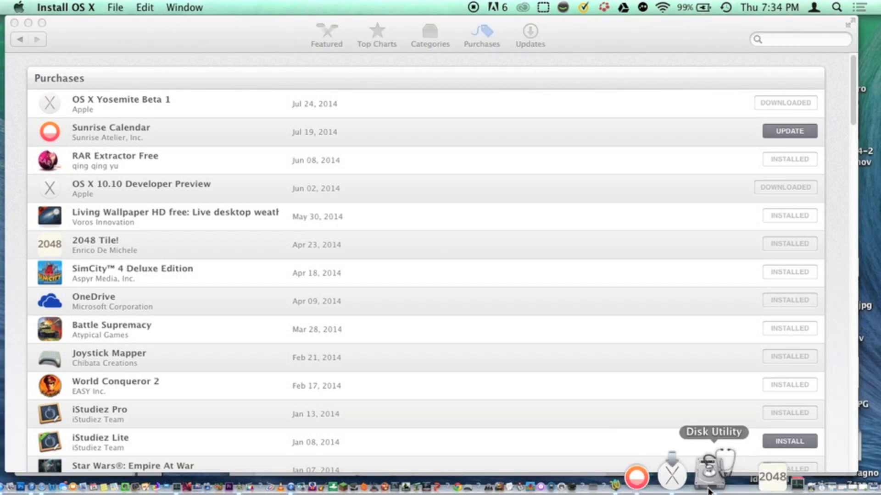
# Show the 1 TB HGST disk's partitions in Disk Utility, including Yosemite Test Drive.
pyautogui.click(710, 476)
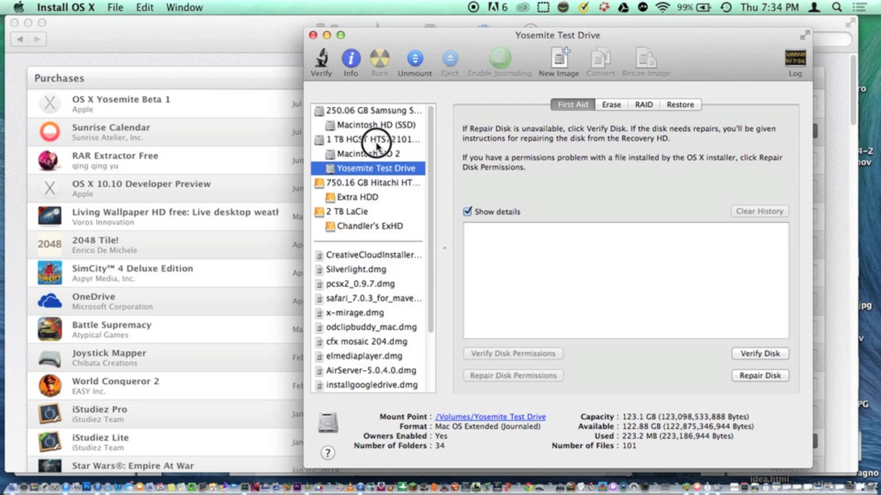
pyautogui.click(370, 139)
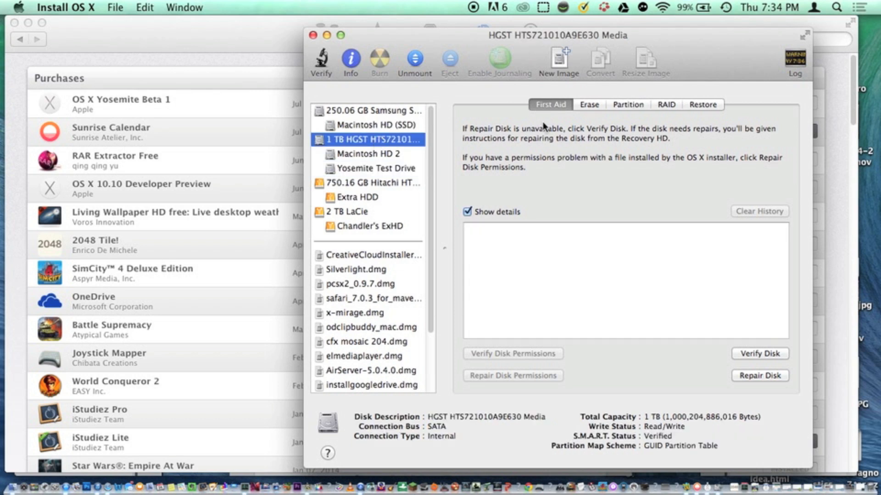
pyautogui.click(627, 105)
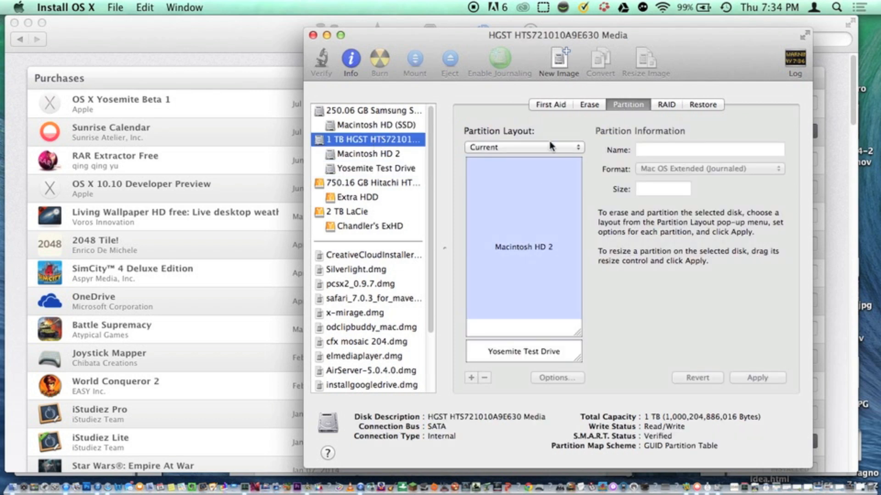
pyautogui.click(523, 351)
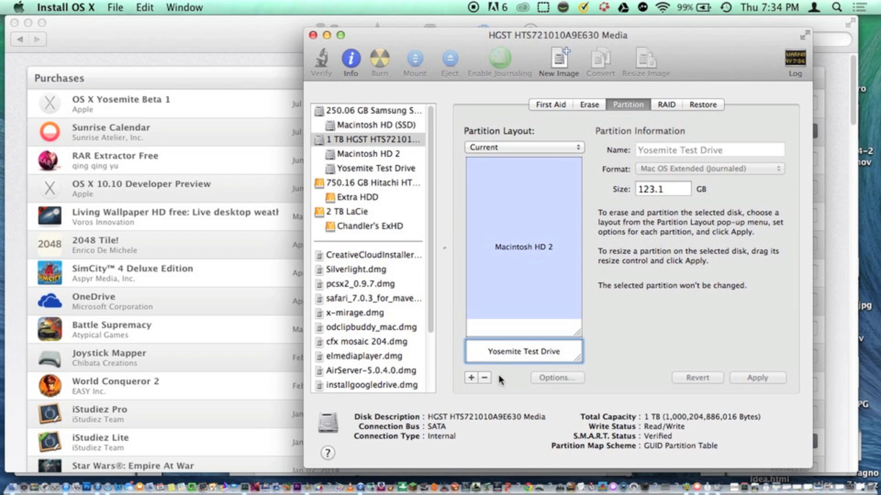
pyautogui.moveTo(470, 378)
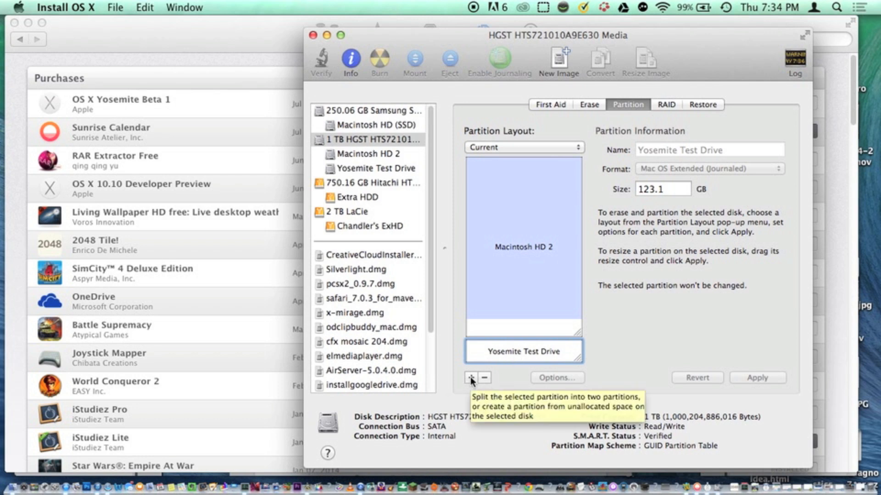
pyautogui.moveTo(660, 146)
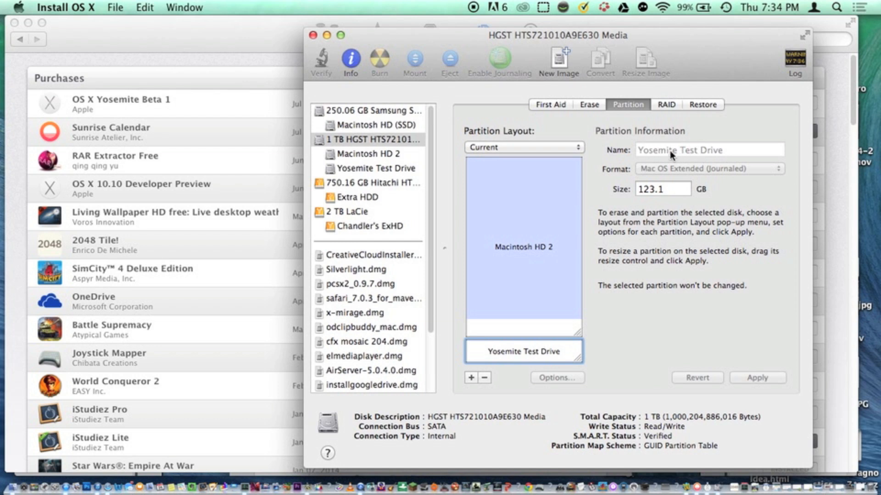
pyautogui.moveTo(657, 172)
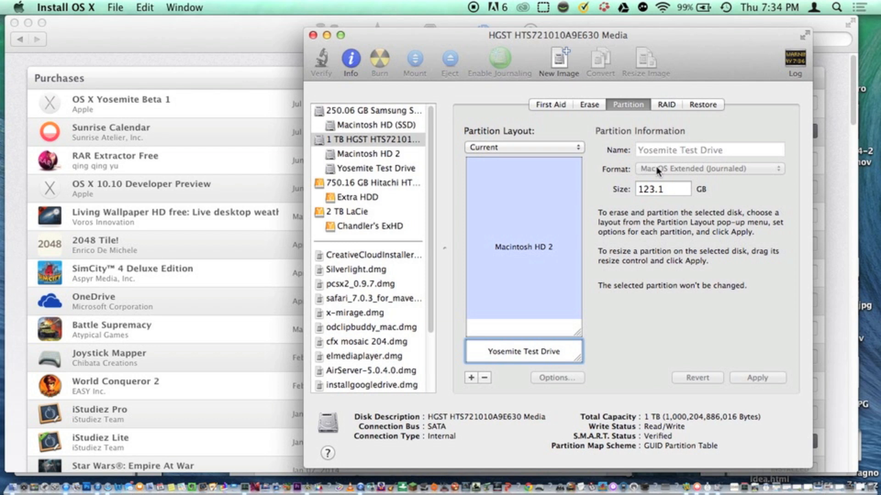
pyautogui.moveTo(664, 180)
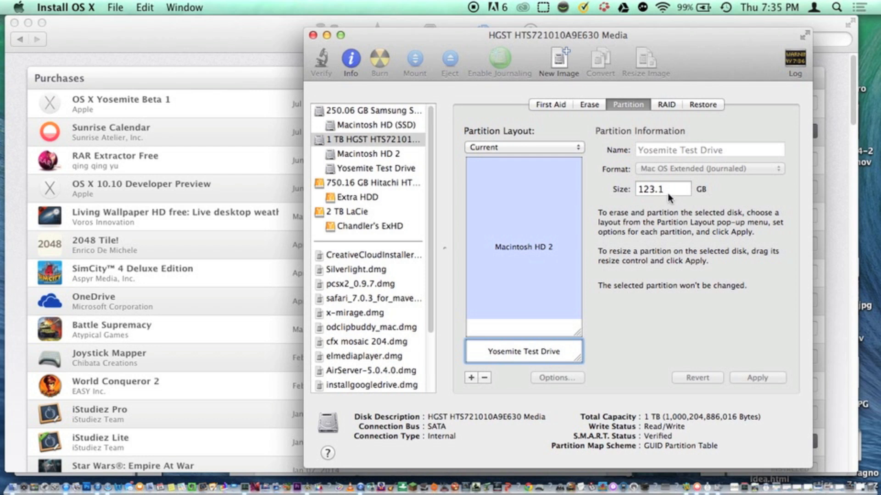
pyautogui.click(725, 8)
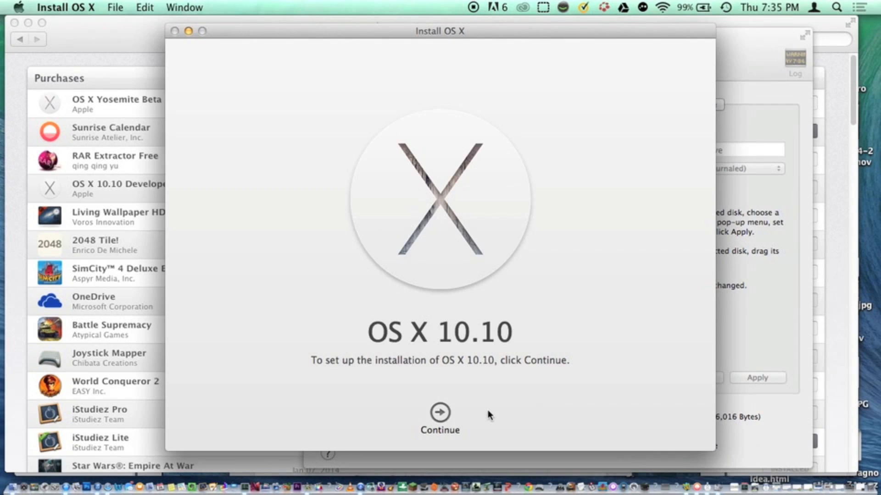
# Continue past the OS X 10.10 intro and agree to the software license.
pyautogui.click(440, 411)
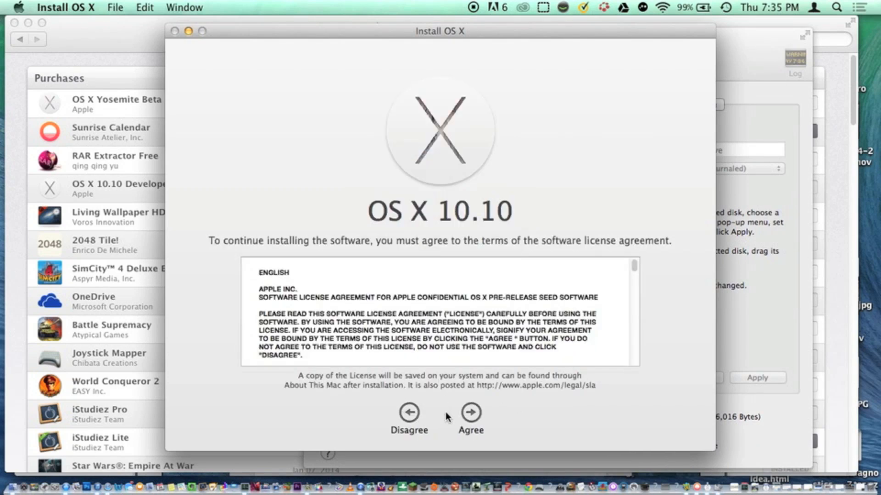
pyautogui.click(470, 412)
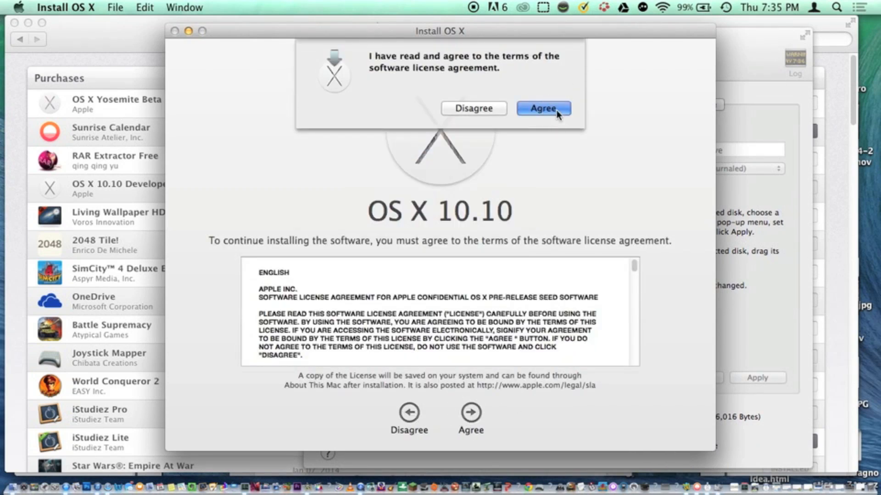
pyautogui.click(543, 108)
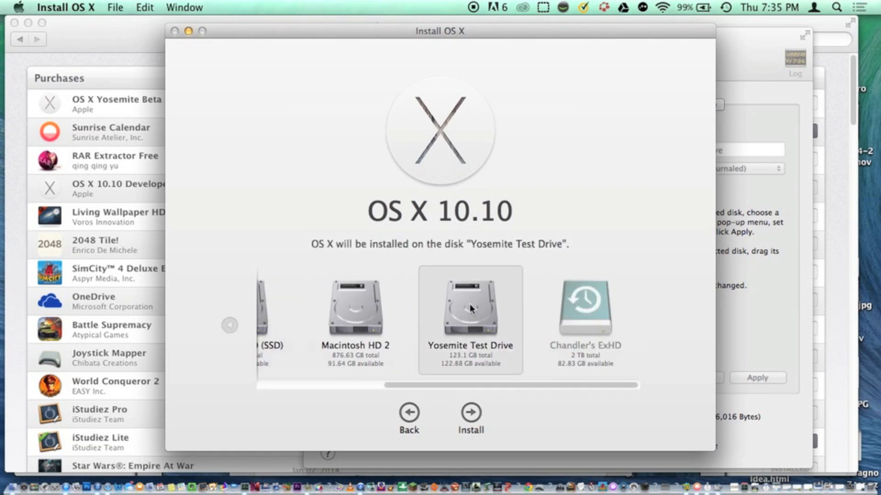
pyautogui.moveTo(475, 311)
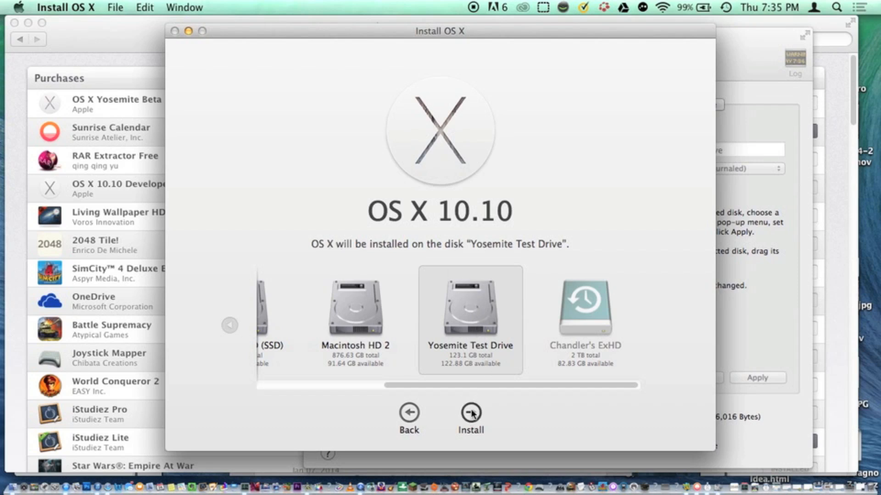
# Install onto Yosemite Test Drive, authorizing with the administrator password.
pyautogui.click(470, 413)
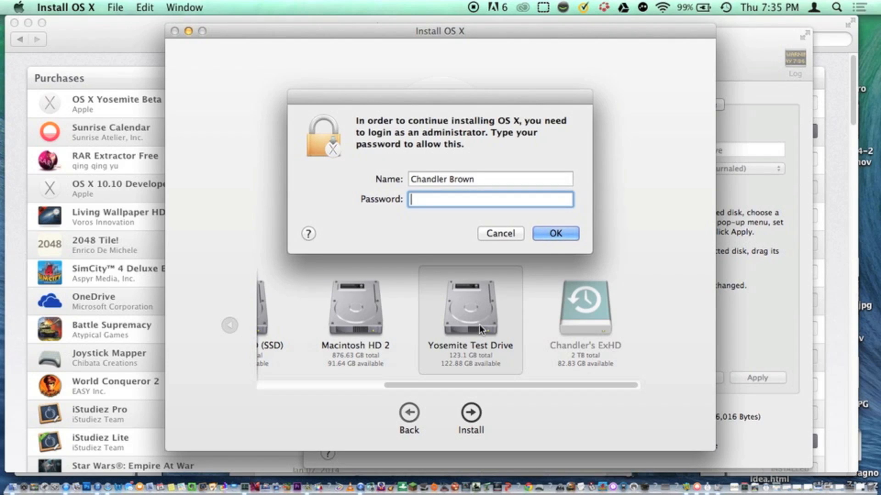
pyautogui.click(555, 234)
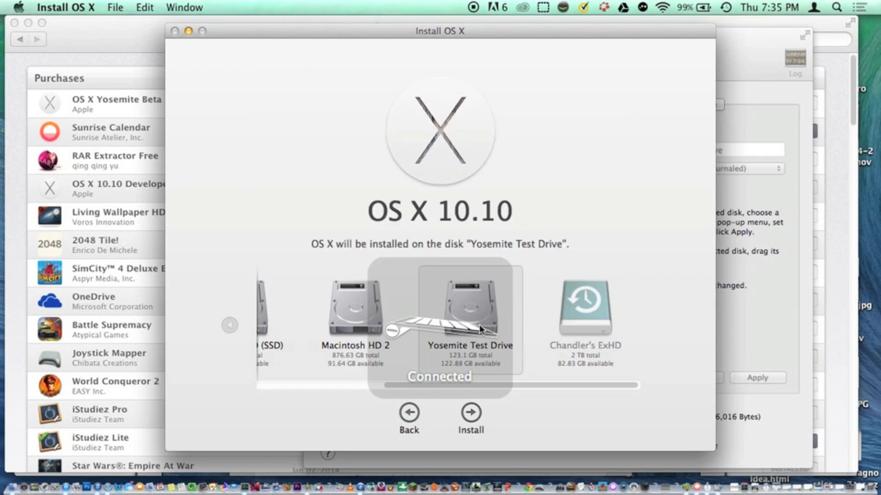
pyautogui.click(470, 412)
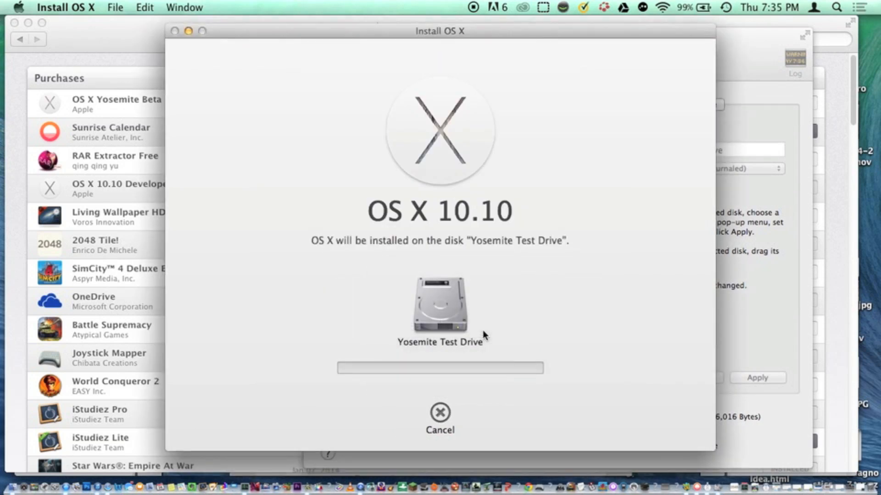